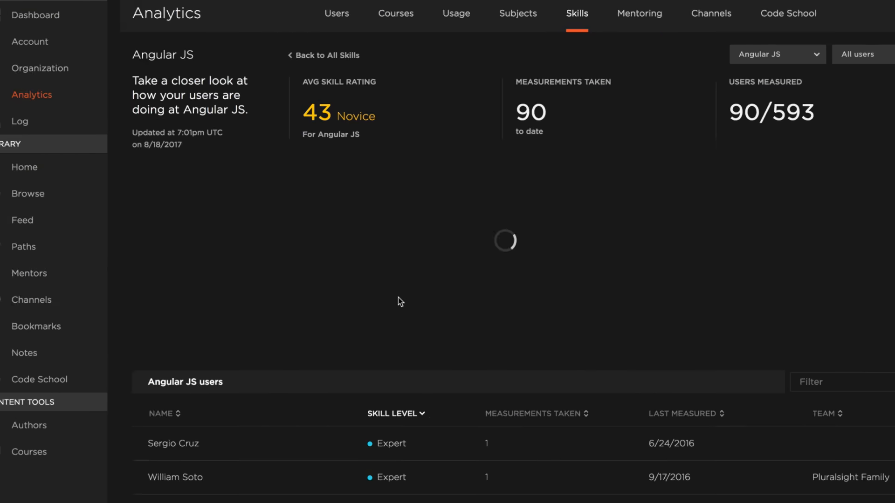
Create the 'Switch to MEAN Stack' channel and add the Mongoose for Node.js and MongoDB course.
{"action": "left_click", "coordinate": [175, 478]}
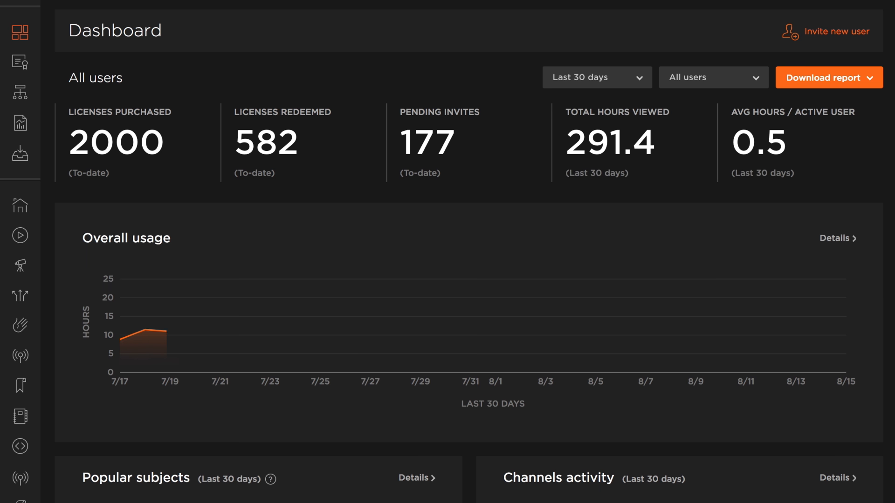
{"action": "scroll", "scroll_direction": "down", "scroll_amount": 3}
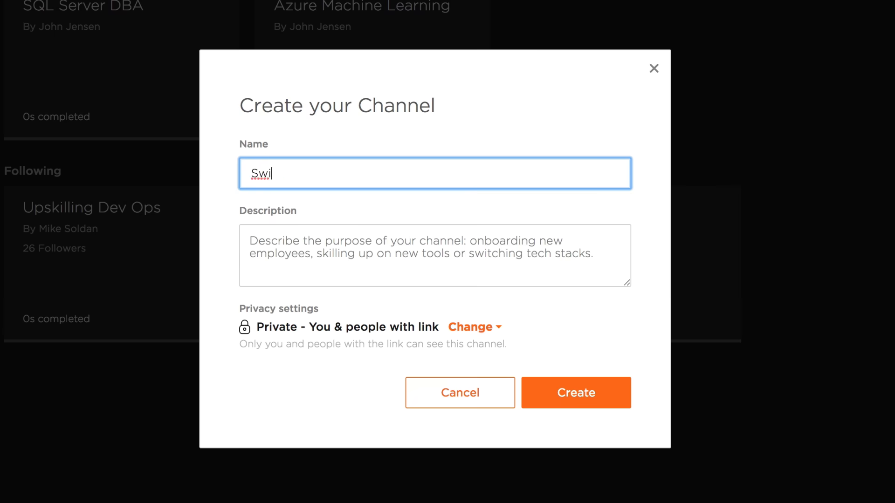
{"action": "type", "text": "Switch to MEAN Stack"}
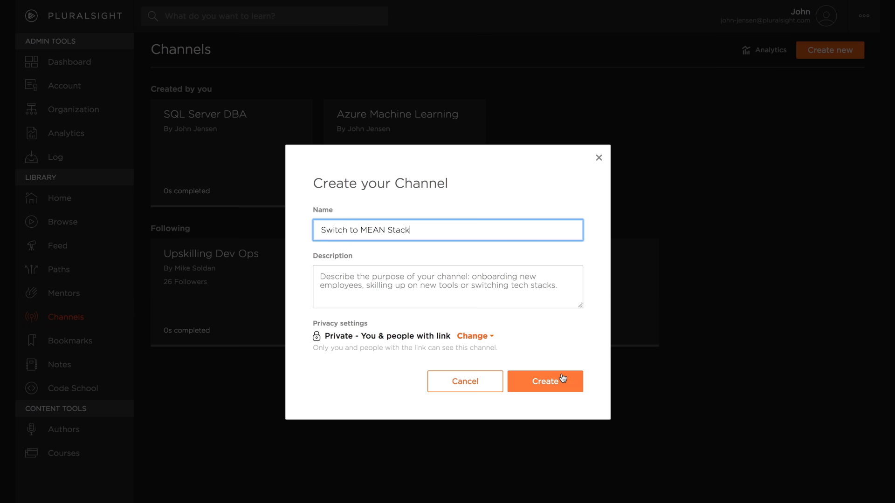
{"action": "left_click", "coordinate": [544, 381]}
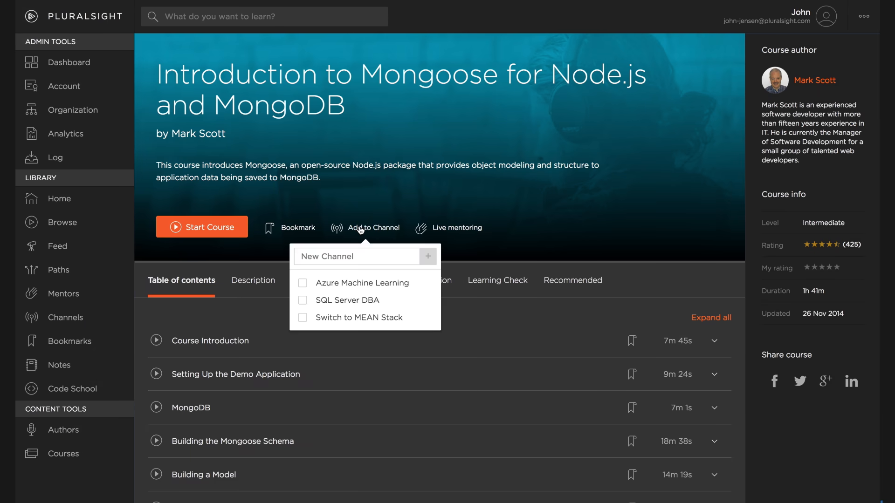
{"action": "left_click", "coordinate": [302, 317]}
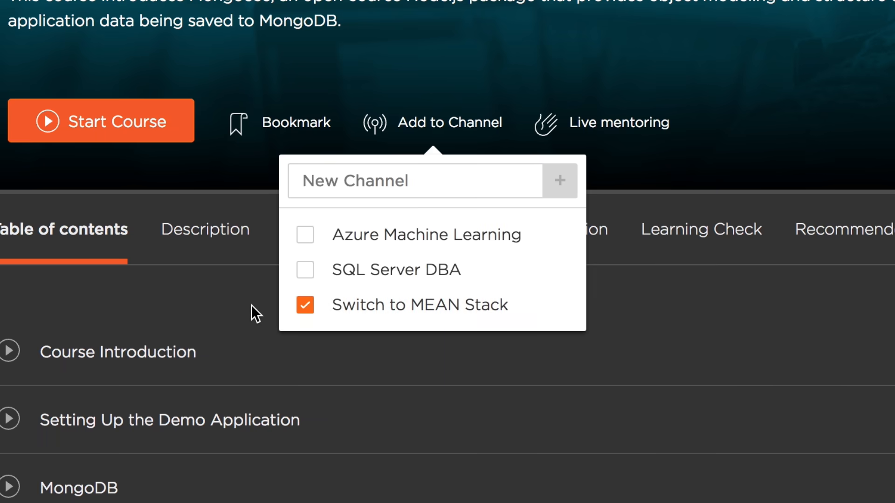